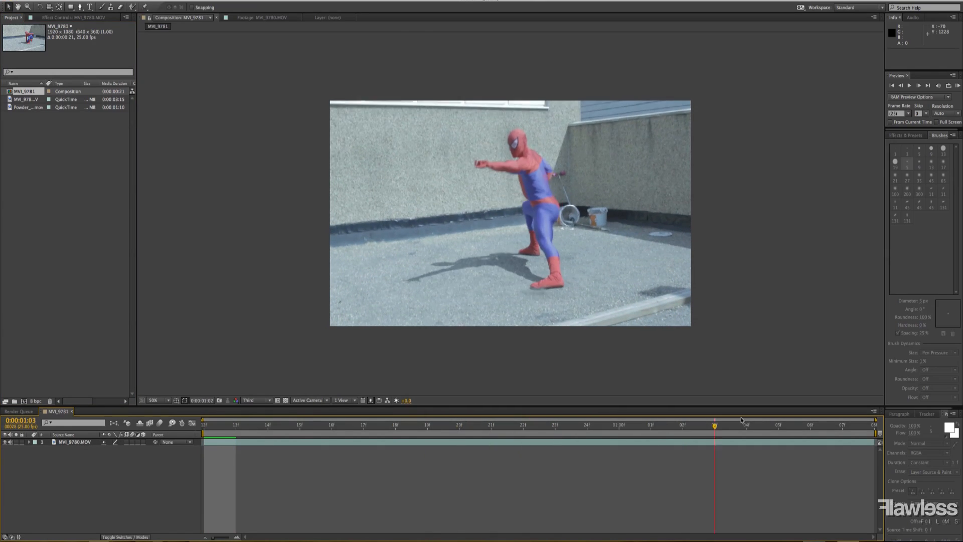
Step: Twirl open the MVI_9780.MOV layer to show its Effects, Transform and Audio properties
{"action": "left_click", "coordinate": [480, 440]}
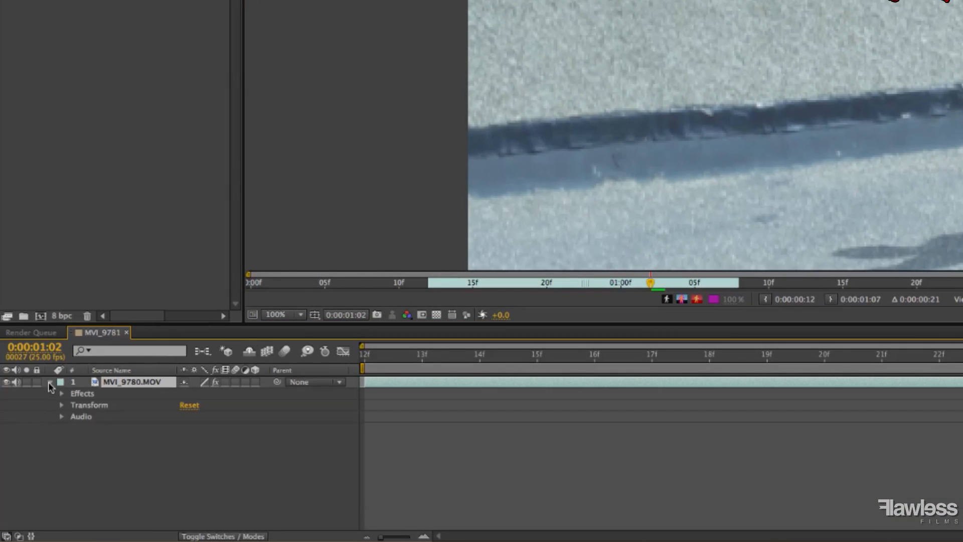
Step: Paint a white Brush stroke from Spider-Man's wrist leftward across the wall in the Layer panel
{"action": "left_click", "coordinate": [63, 393]}
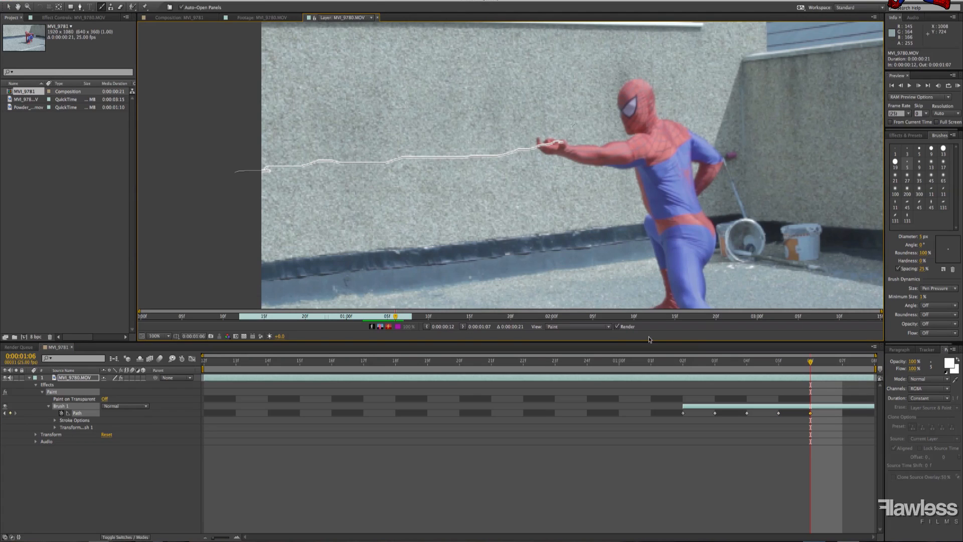
{"action": "left_click", "coordinate": [841, 361]}
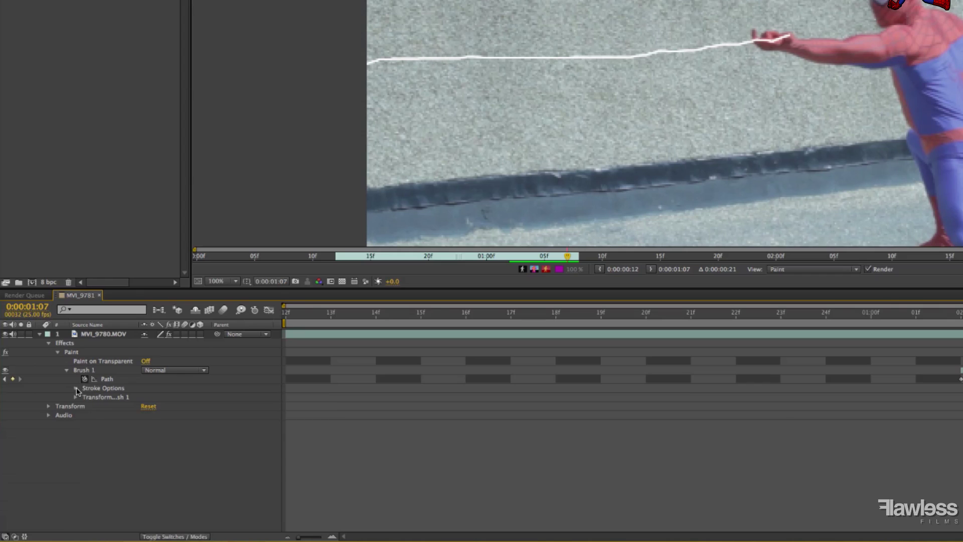
Step: Reveal Paint > Brush 1 > Stroke Options and scrub the web stroke's Hardness value
{"action": "left_click", "coordinate": [76, 388]}
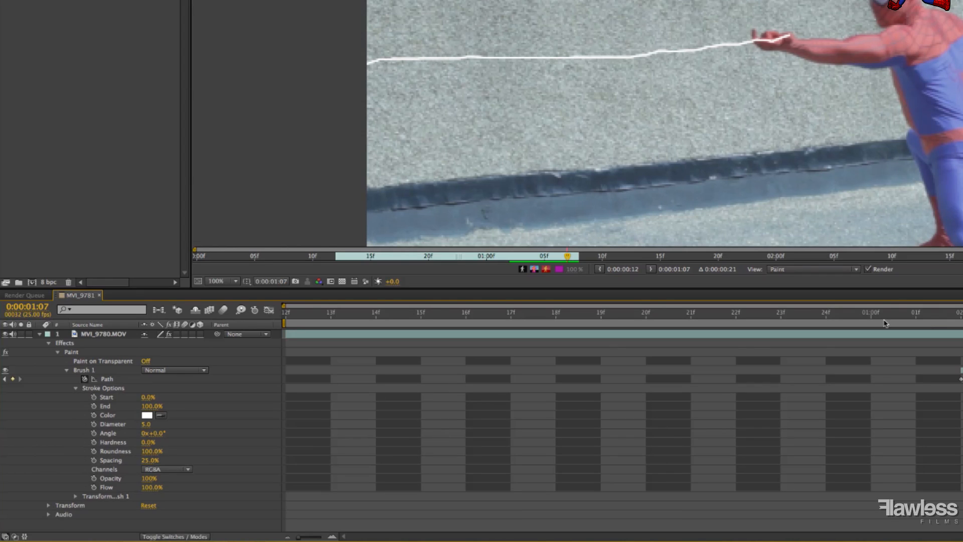
{"action": "mouse_move", "coordinate": [159, 437]}
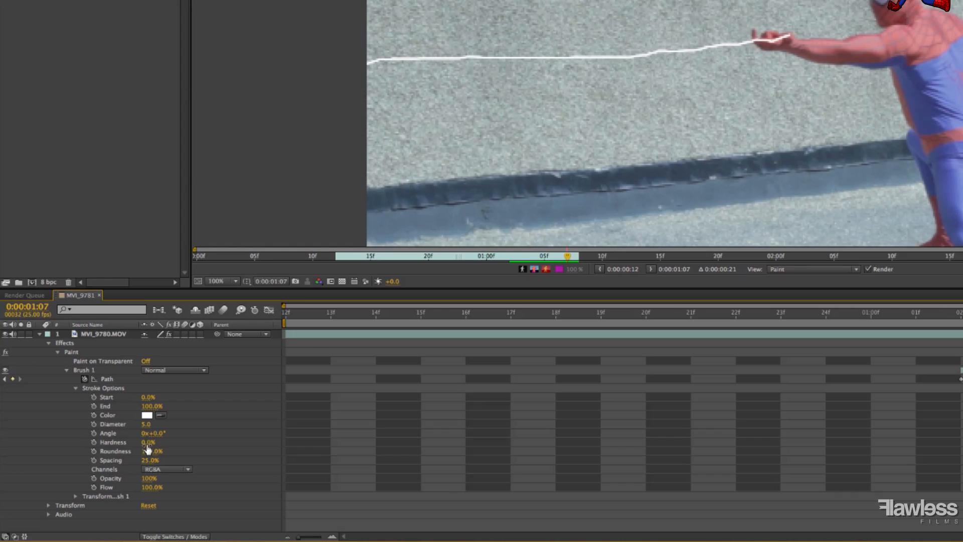
{"action": "left_click_drag", "start_coordinate": [147, 442], "coordinate": [175, 442]}
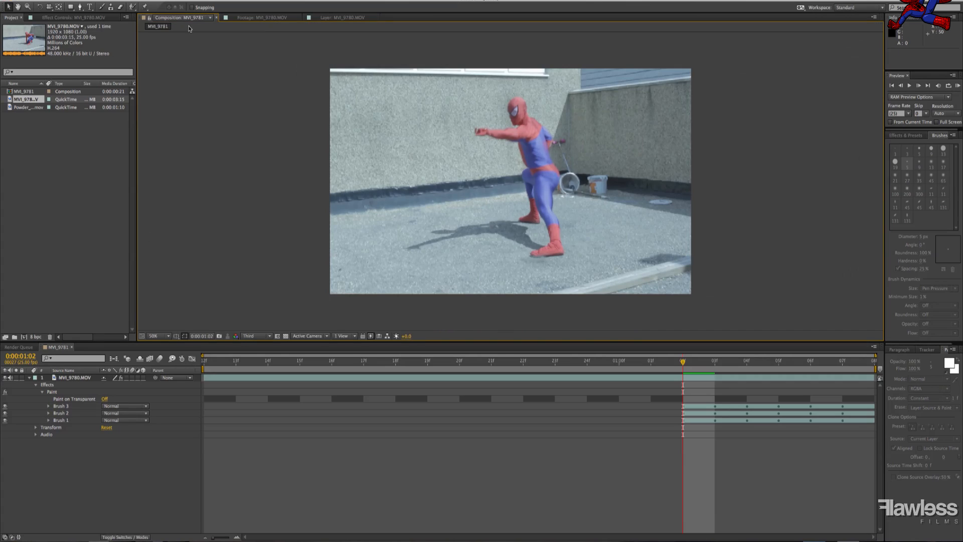
Step: Return to the Composition tab after painting Brush 2 and Brush 3
{"action": "left_click", "coordinate": [71, 377]}
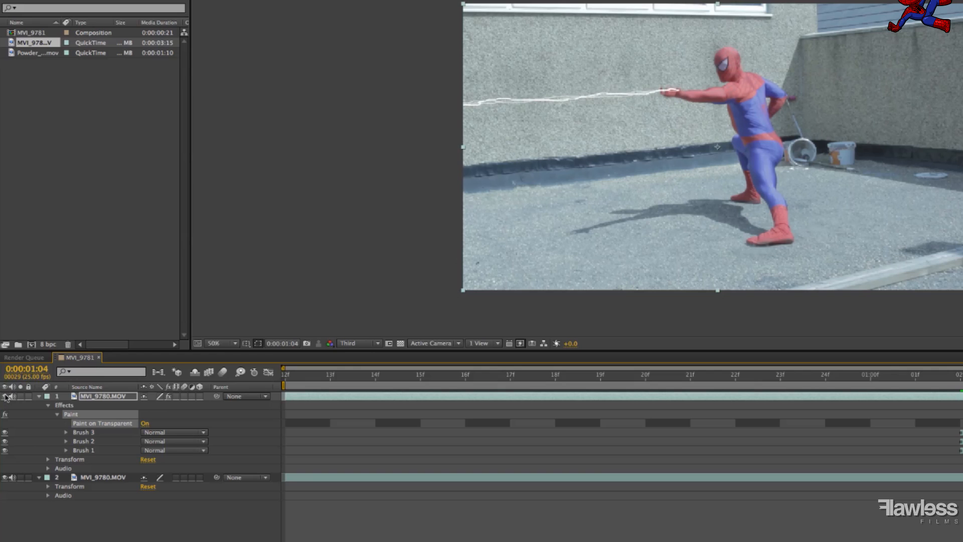
{"action": "mouse_move", "coordinate": [110, 416]}
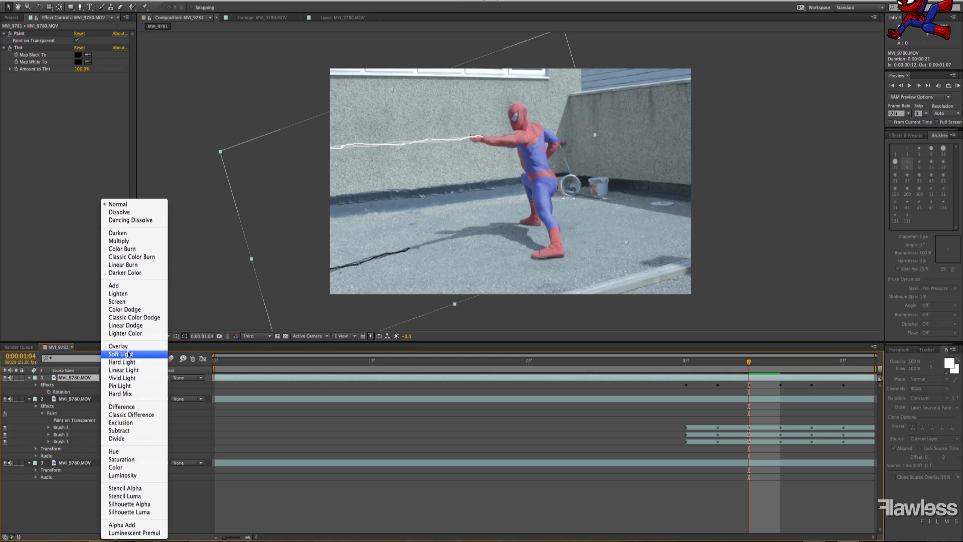
Step: Bring up the Mode menu on the tinted, rotated shadow copy of the web layer
{"action": "left_click", "coordinate": [120, 353]}
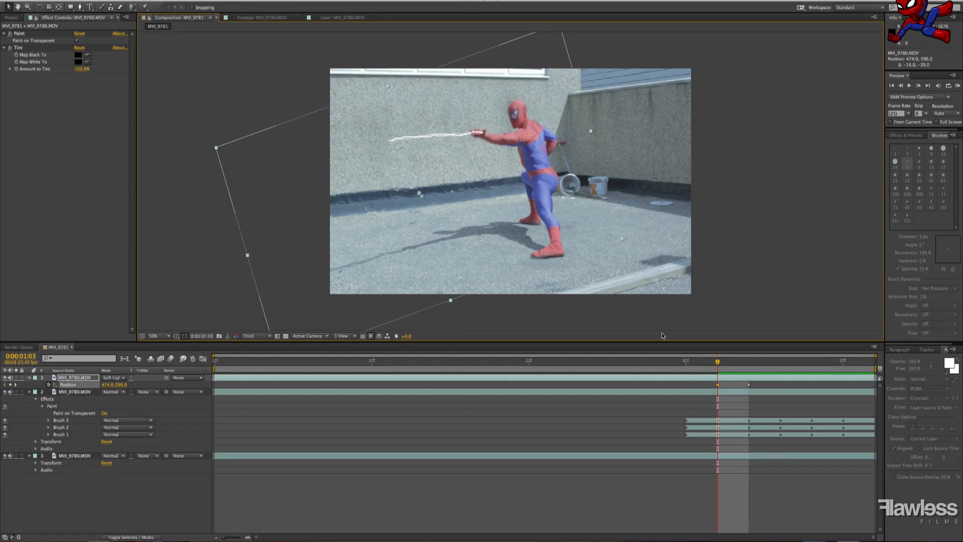
Step: Step ahead a few frames and set the shadow layer's Position keyframes
{"action": "left_click", "coordinate": [811, 361]}
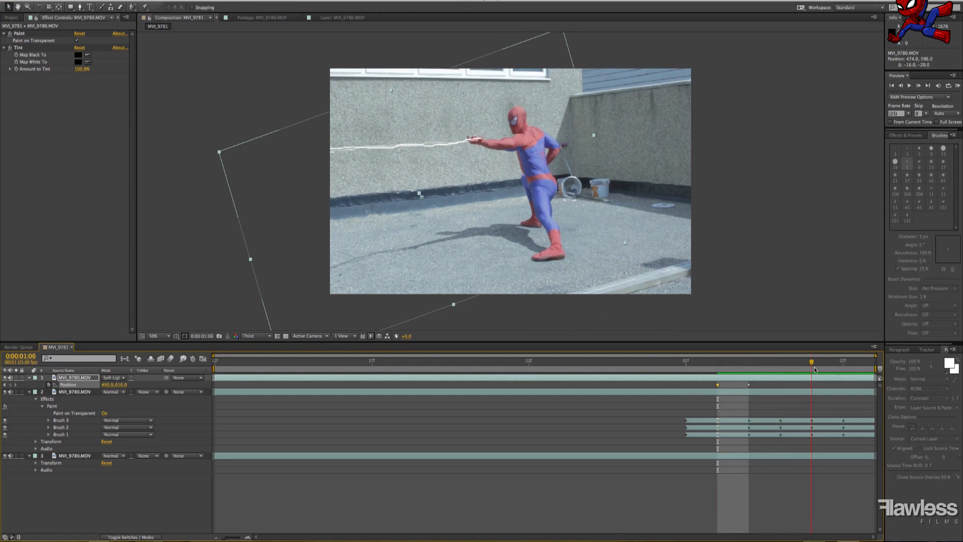
{"action": "left_click", "coordinate": [842, 362]}
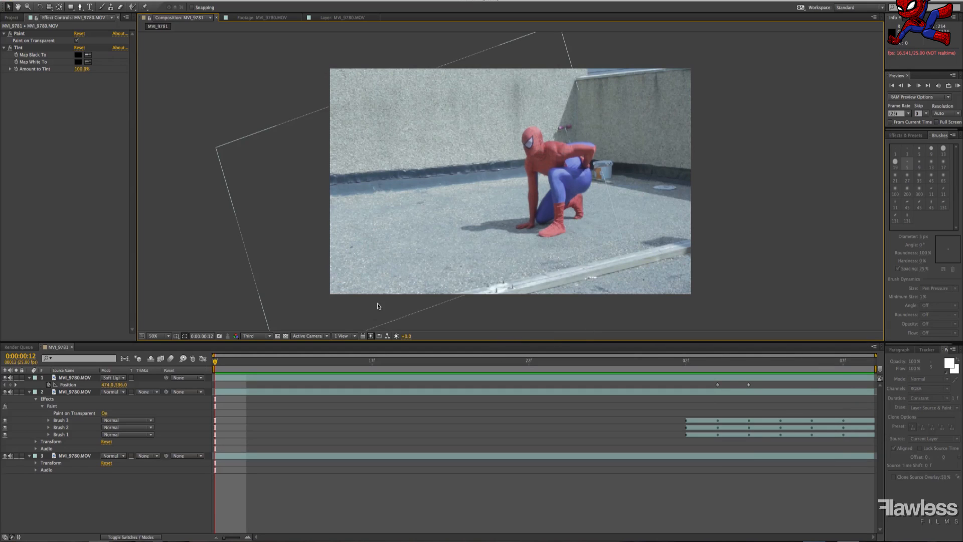
Step: Move to the frame where the Gaussian-blurred web and 63% top copy are set up
{"action": "left_click", "coordinate": [717, 361]}
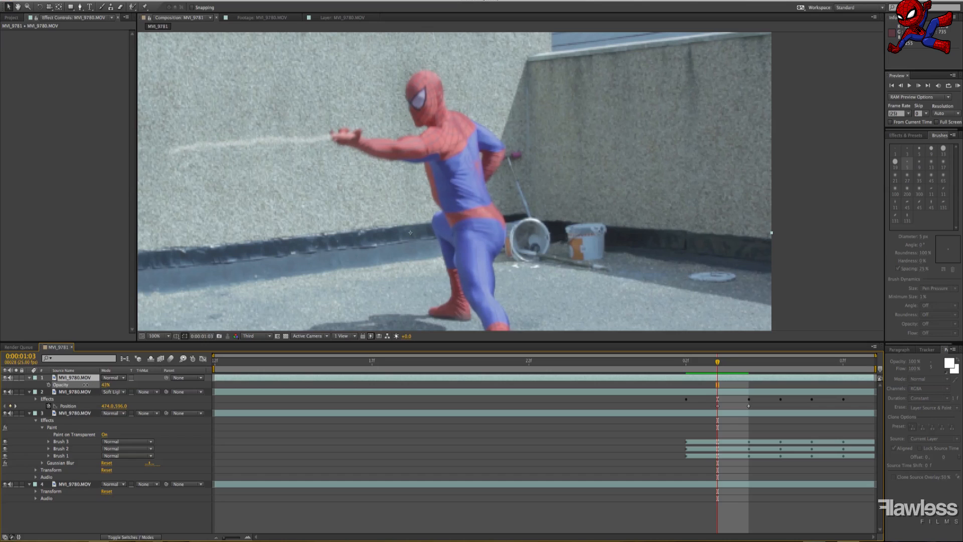
Step: Feather Mask 1 around the thumb, step back before the web appears, and bring in the Powder .mov at 77%
{"action": "left_click", "coordinate": [155, 335]}
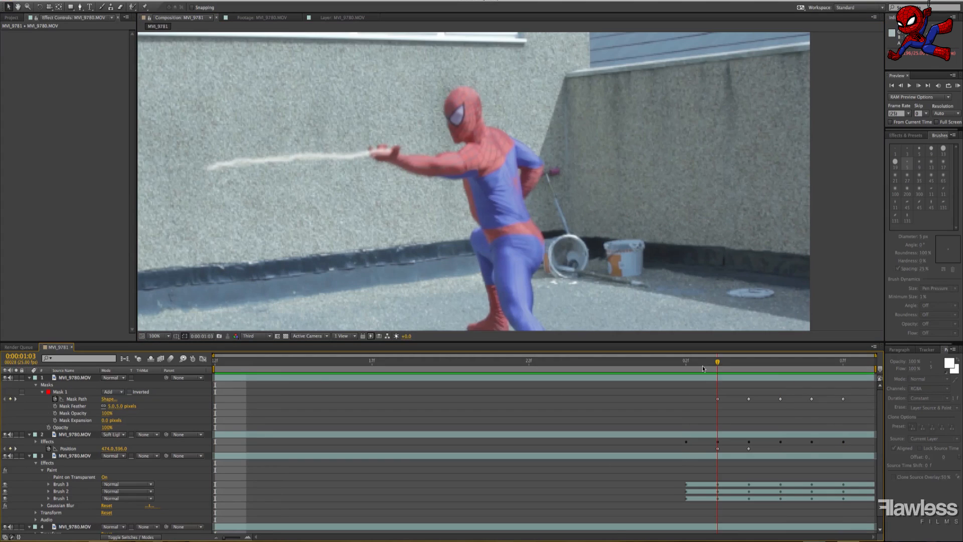
{"action": "left_click", "coordinate": [686, 359]}
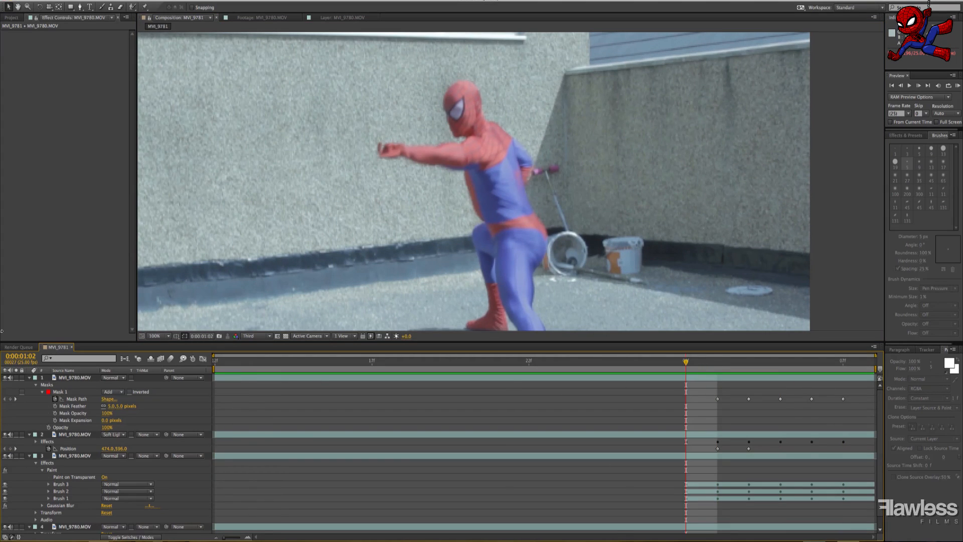
{"action": "left_click", "coordinate": [9, 16]}
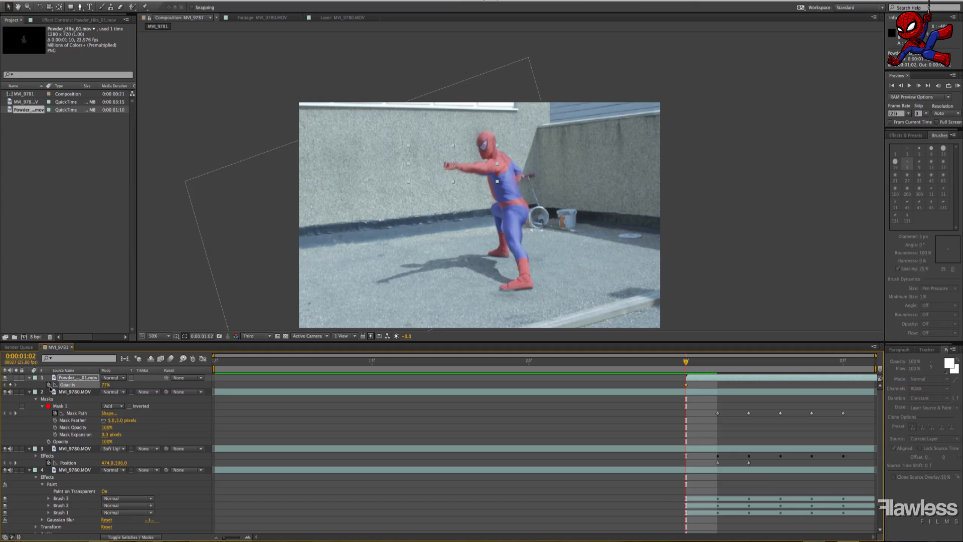
Step: Set Position keyframes on the powder layer and RAM preview the finished shot
{"action": "left_click", "coordinate": [781, 360]}
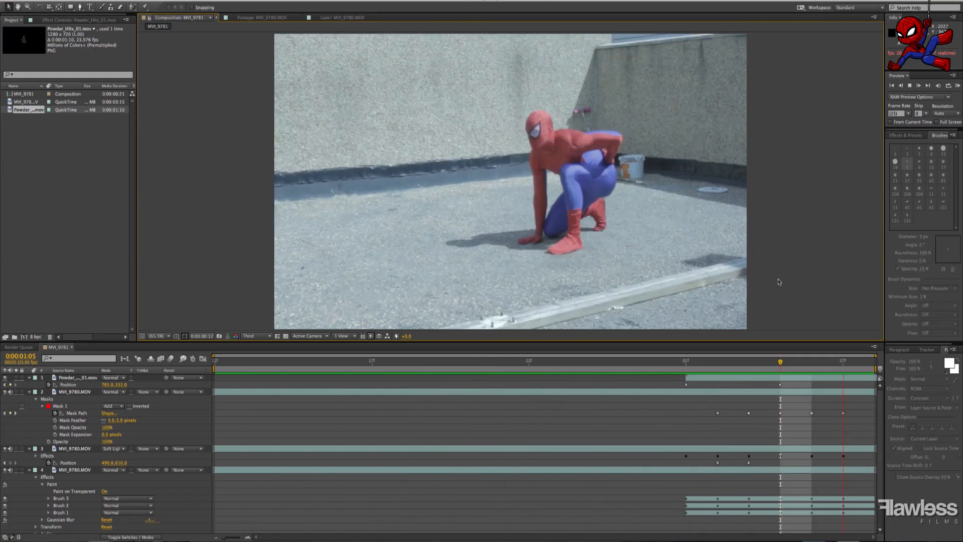
{"action": "left_click", "coordinate": [594, 361]}
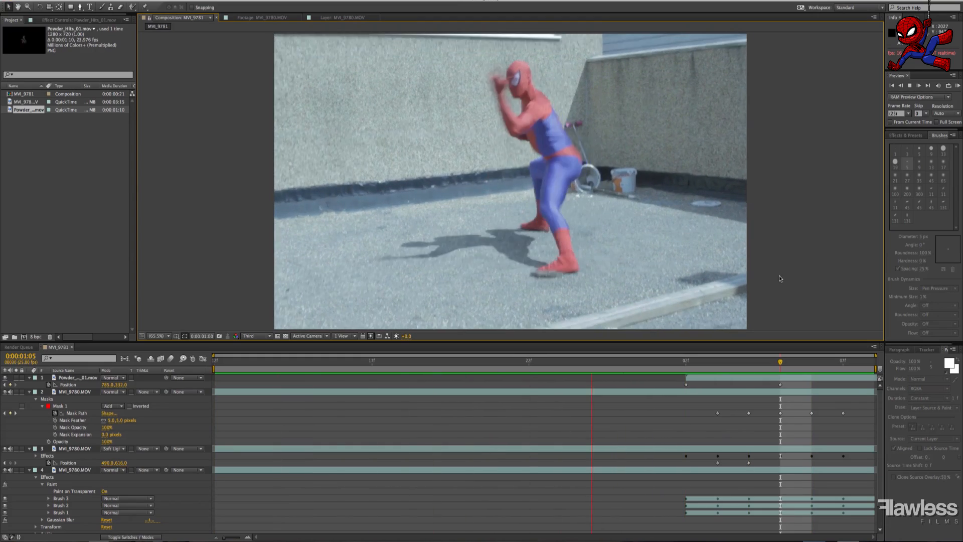
{"action": "left_click", "coordinate": [403, 371]}
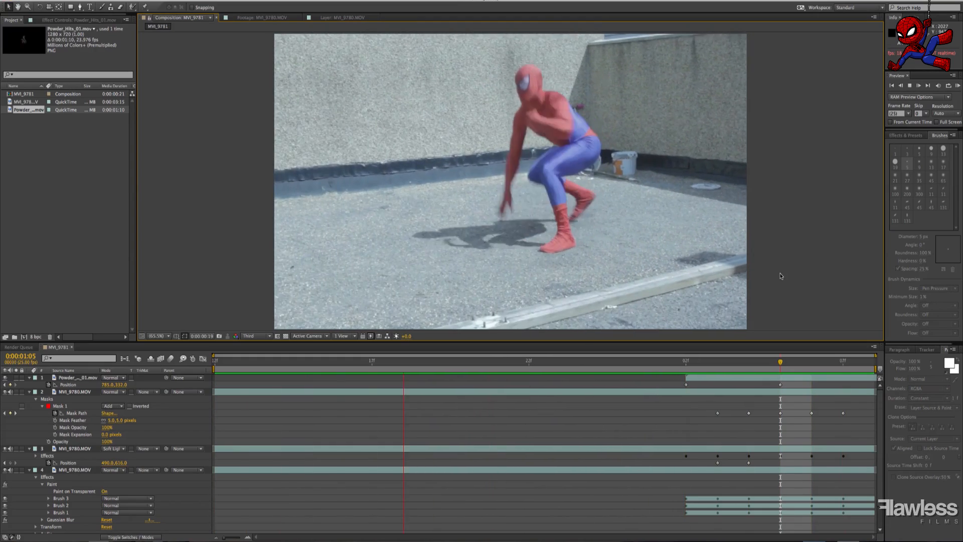